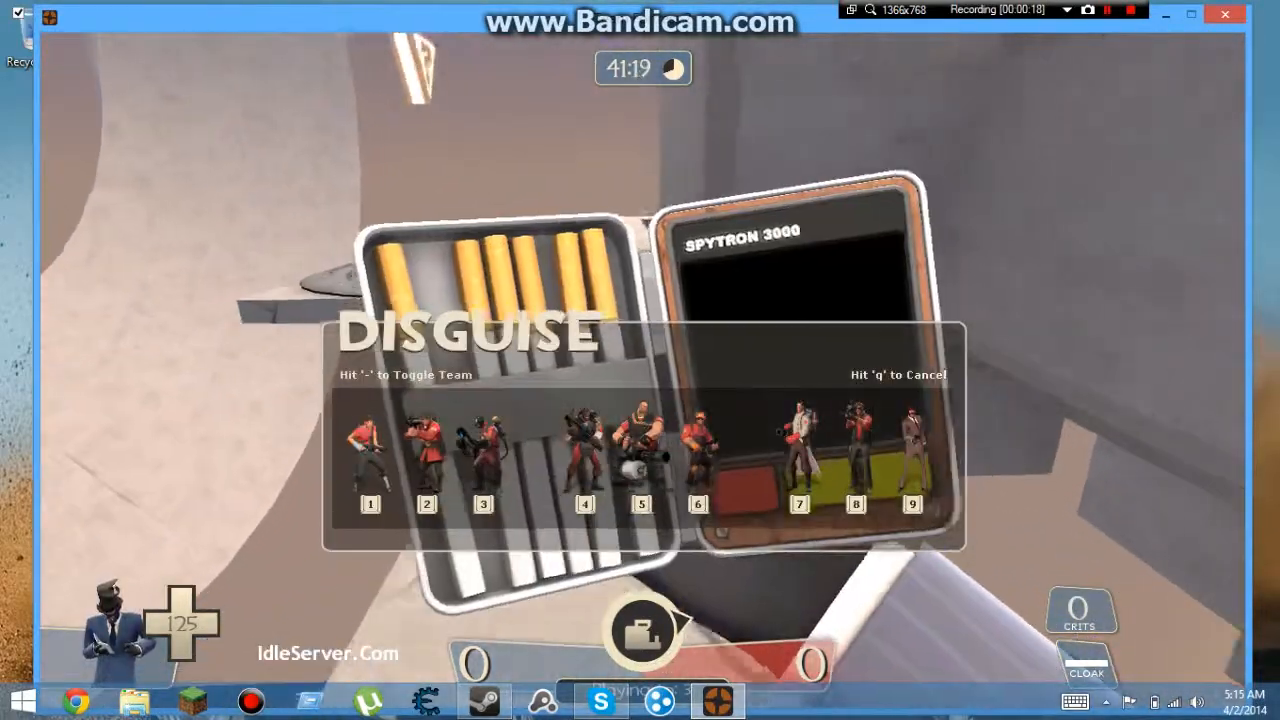
Bring up the Spy's disguise kit to pick an enemy class disguise
key("q")
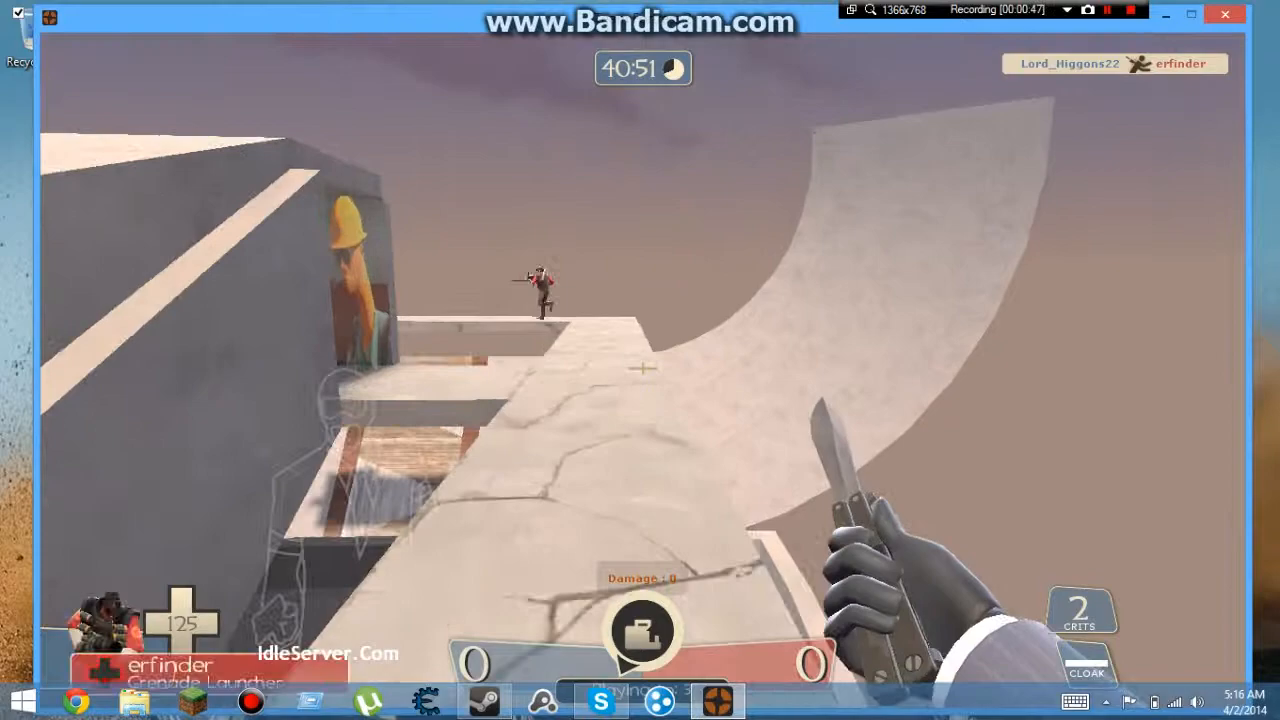
mouse_move(640, 360)
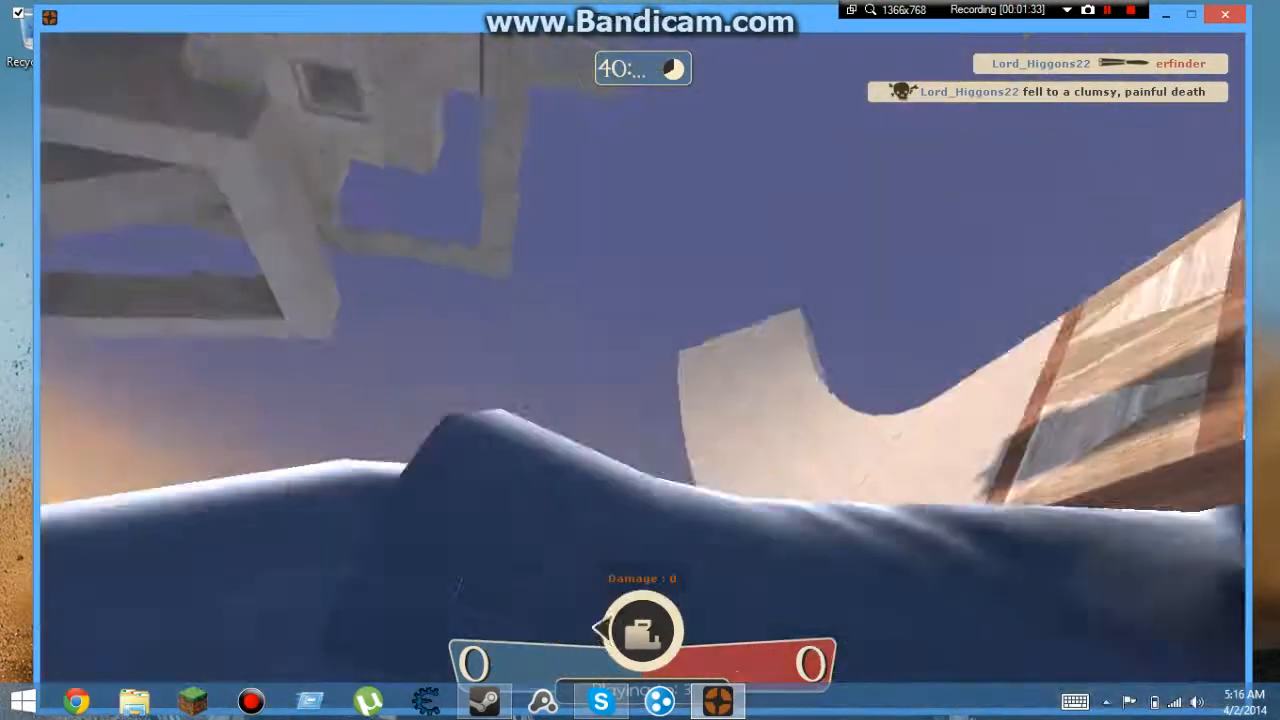
mouse_move(640, 360)
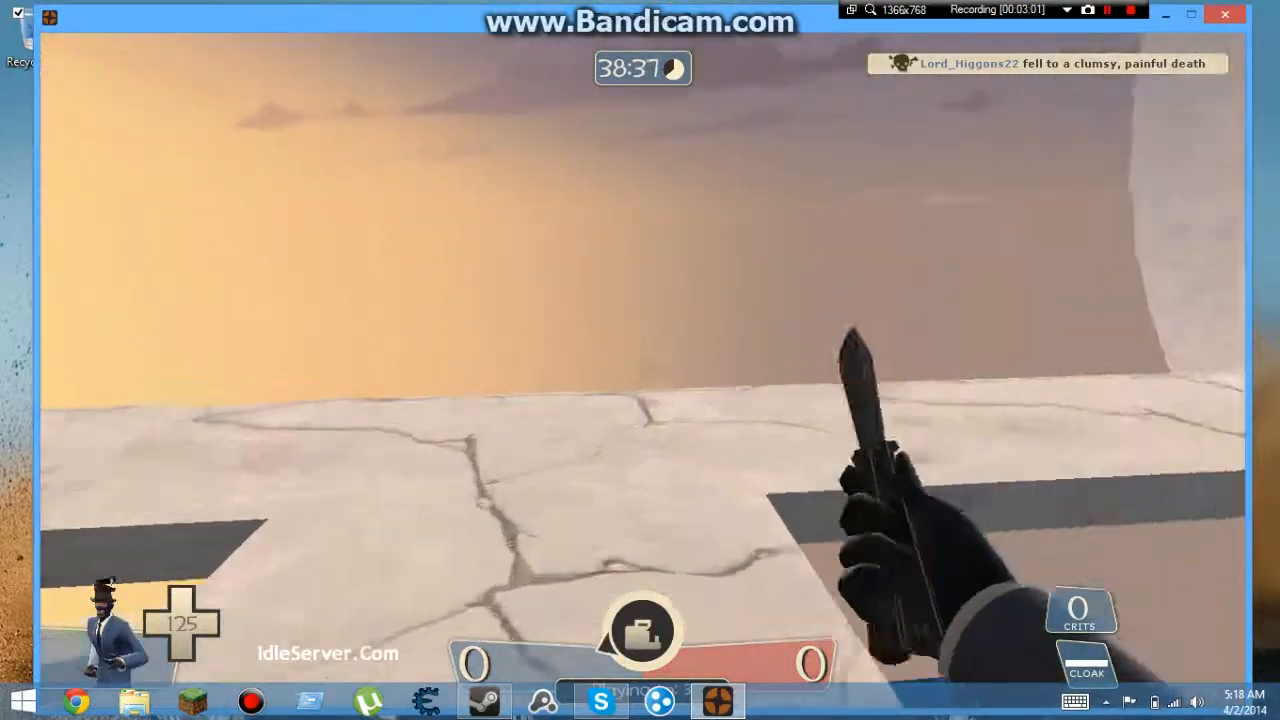
mouse_move(640, 360)
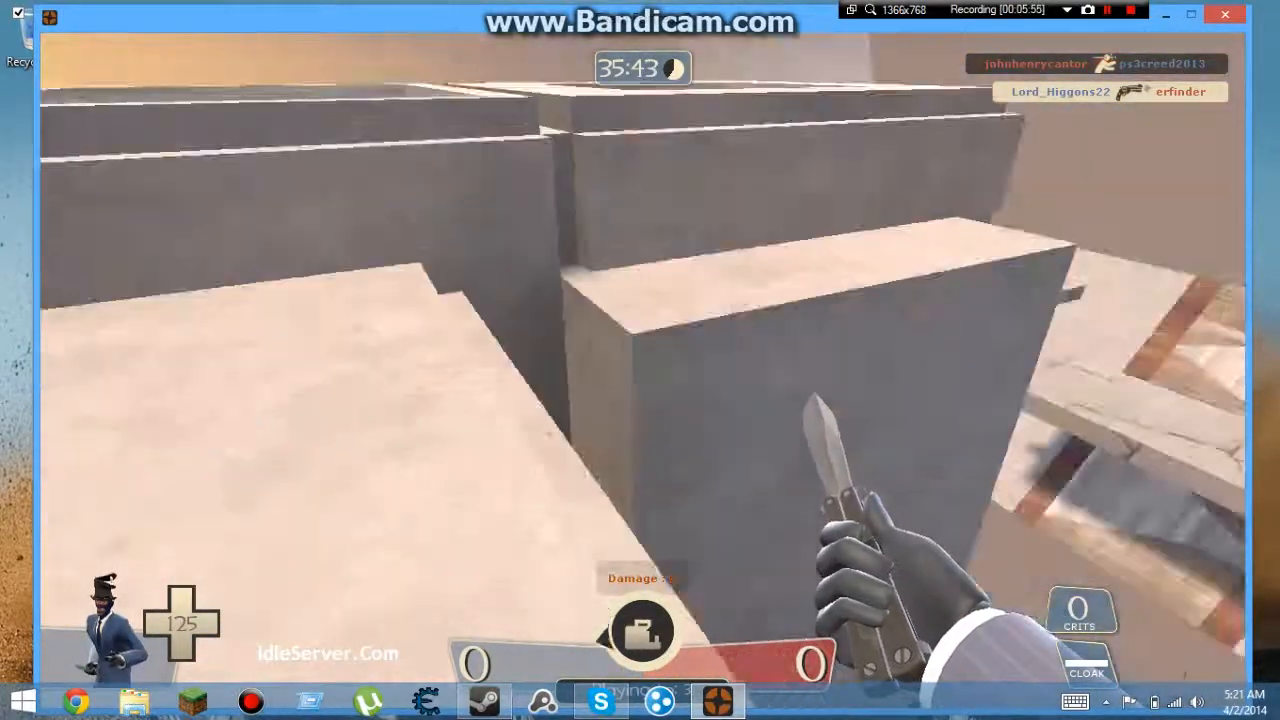
mouse_move(640, 360)
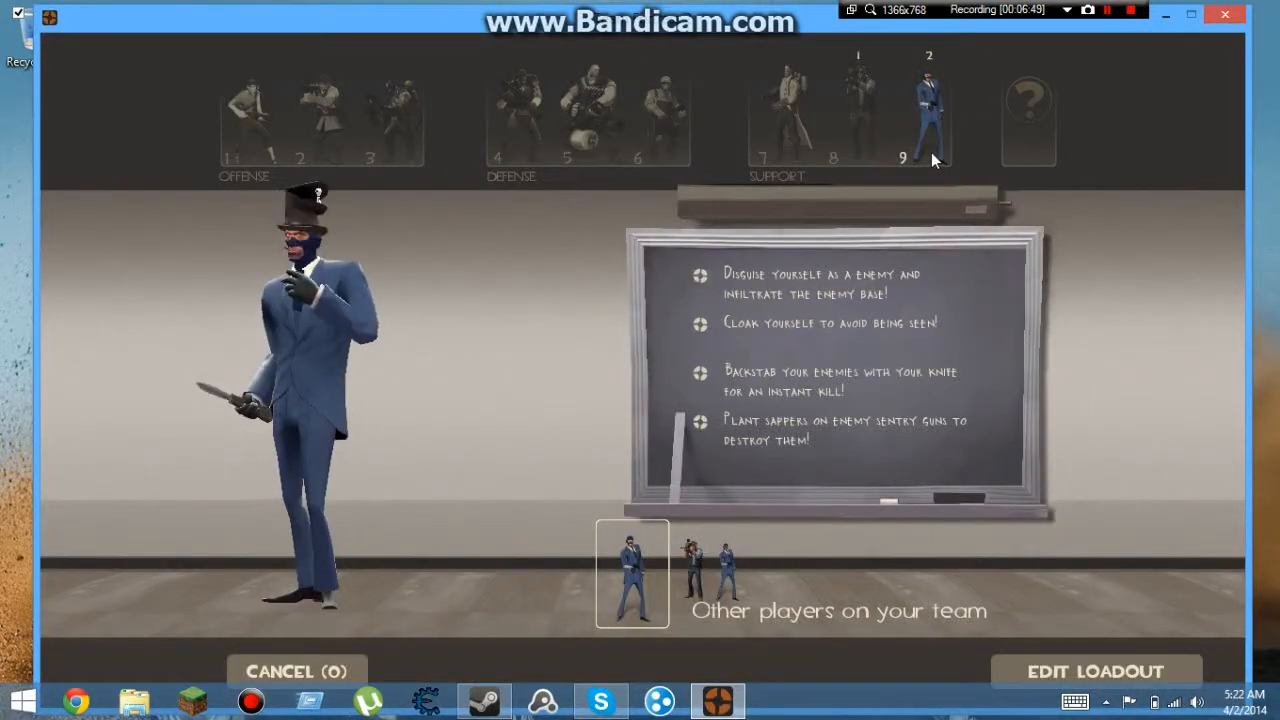
Choose the Spy under Support on the class selection screen
left_click(1096, 672)
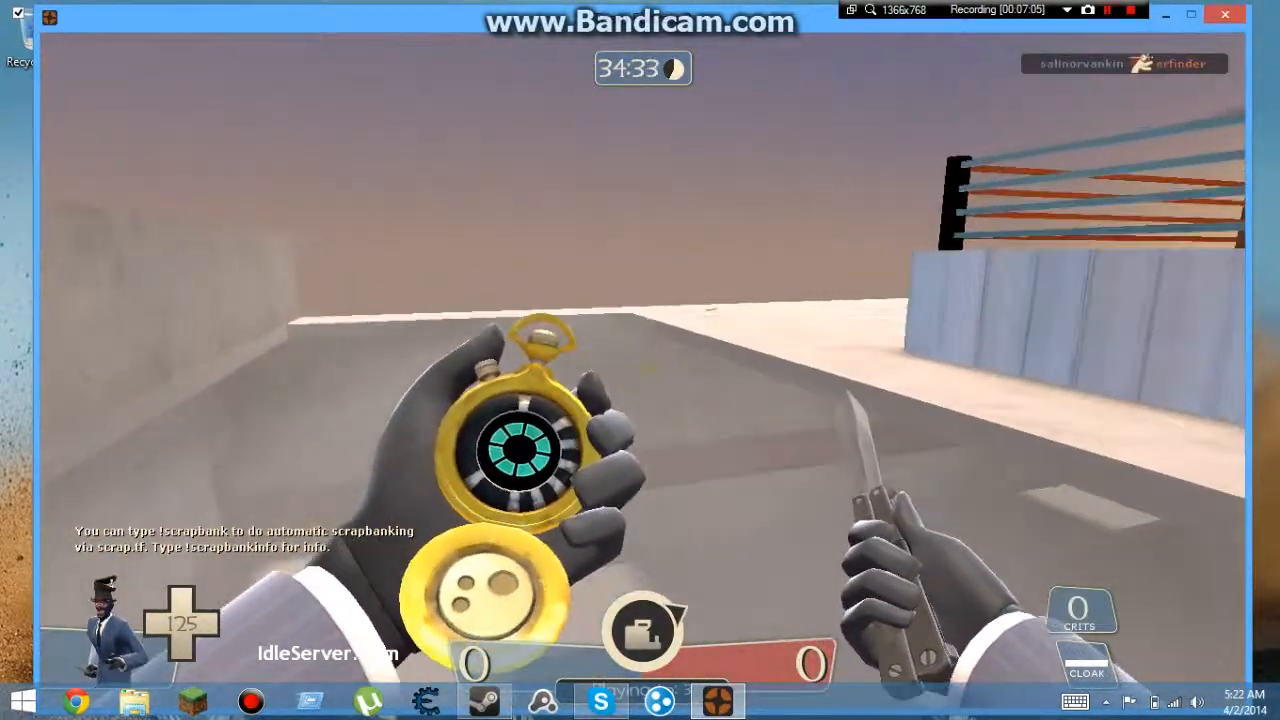
mouse_move(640, 360)
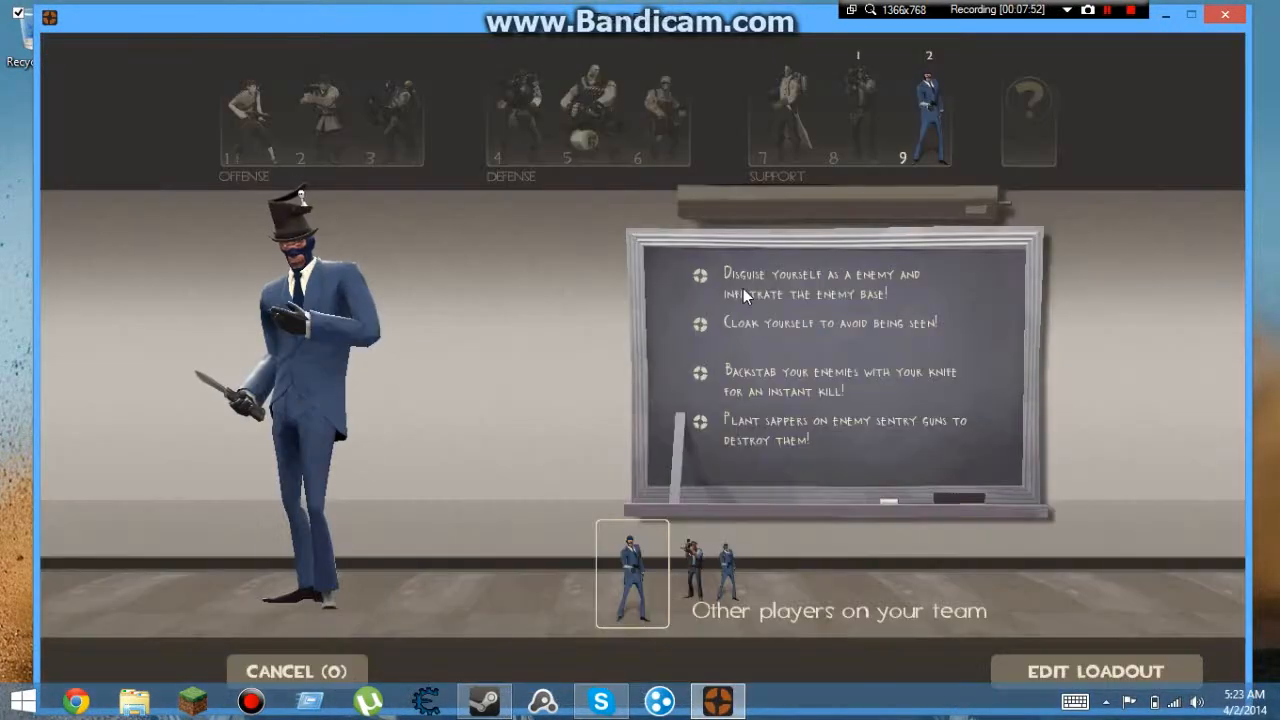
Select the Spy again from class selection to respawn with the Dead Ringer
left_click(516, 110)
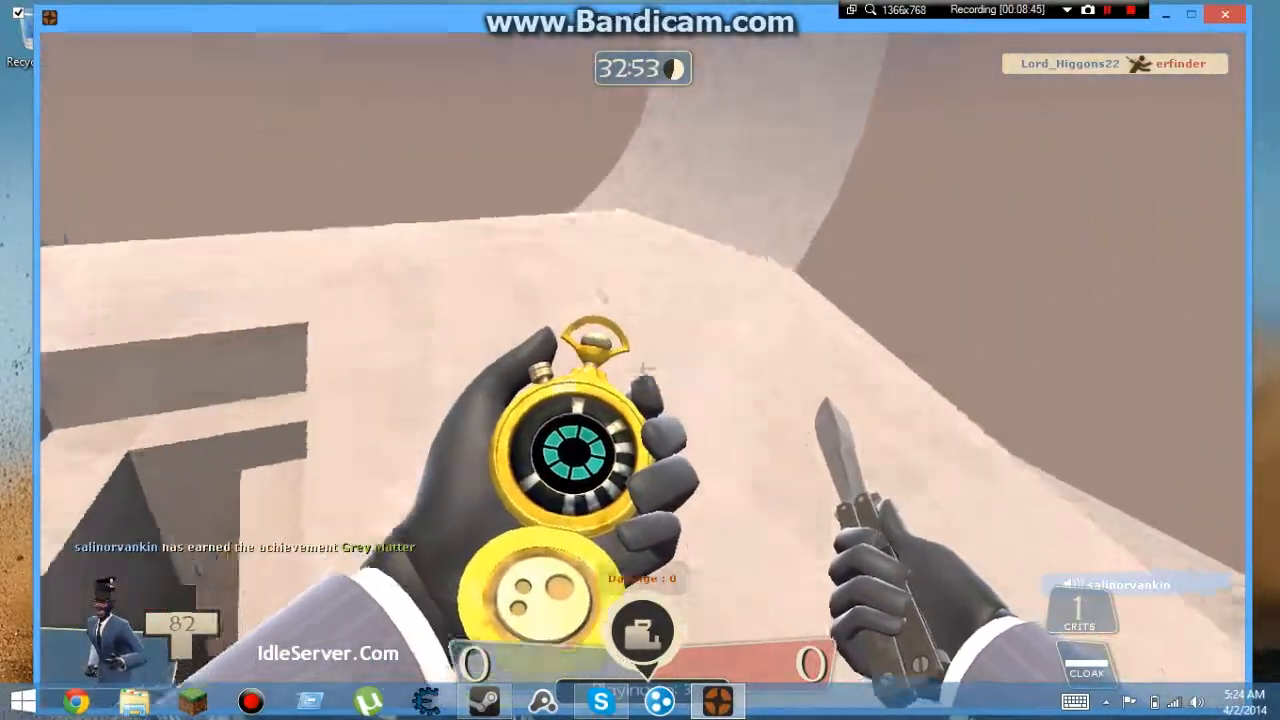
mouse_move(640, 360)
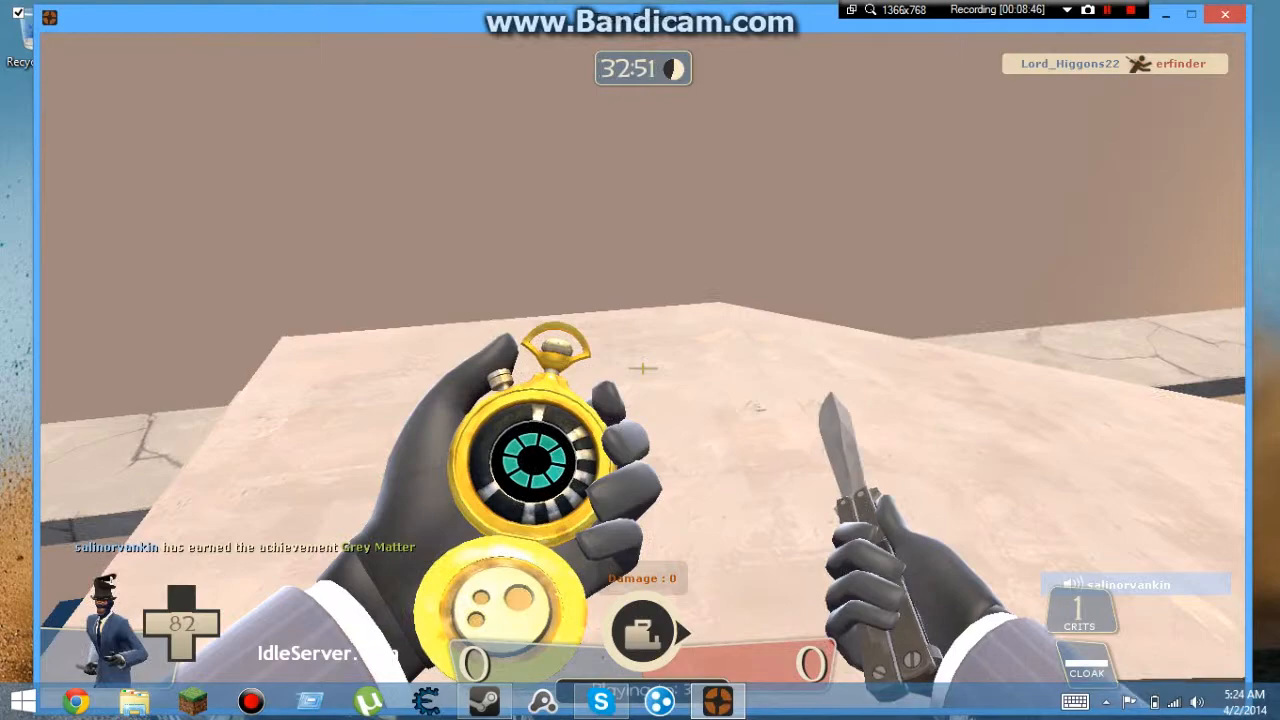